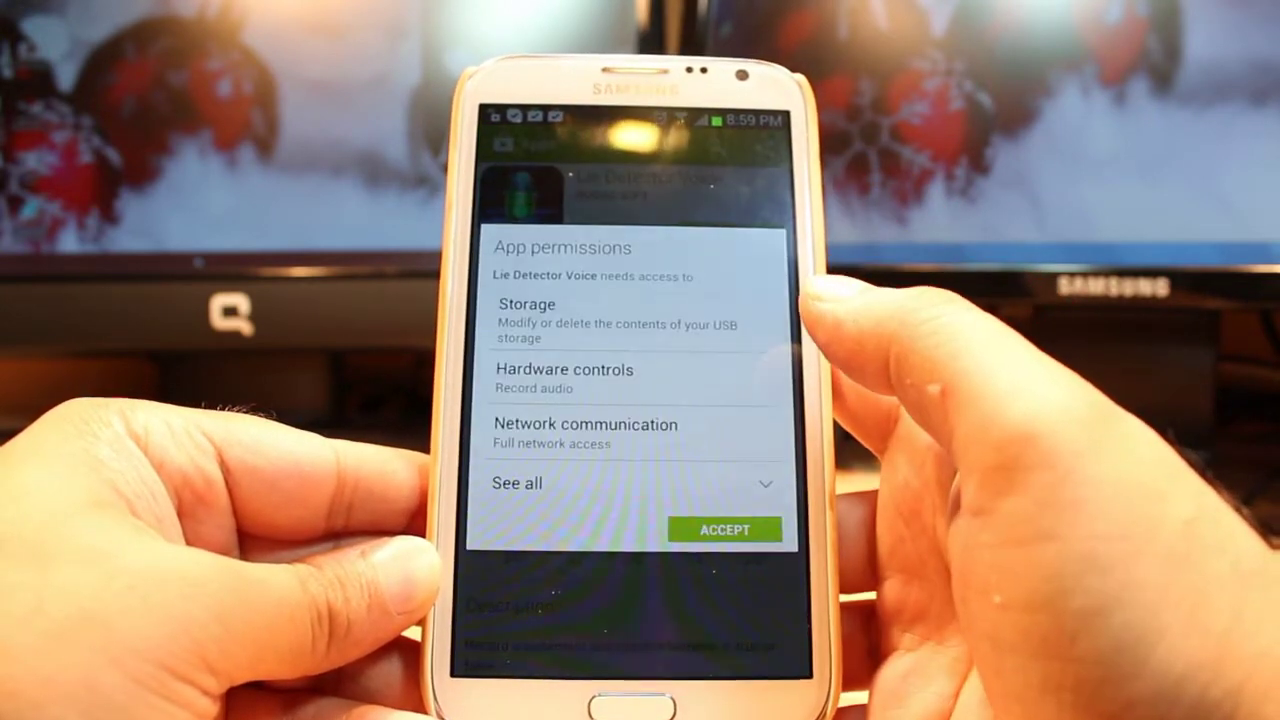
Accept Lie Detector Voice's permissions to start its download.
left_click(725, 529)
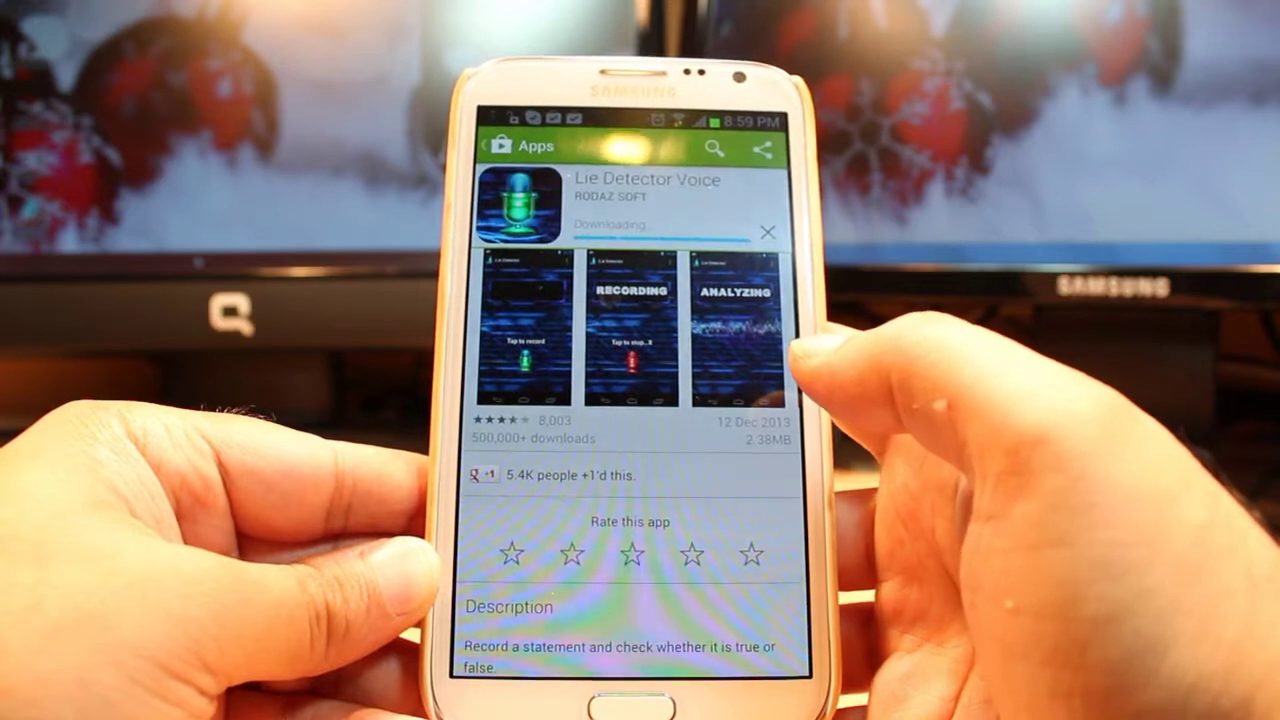